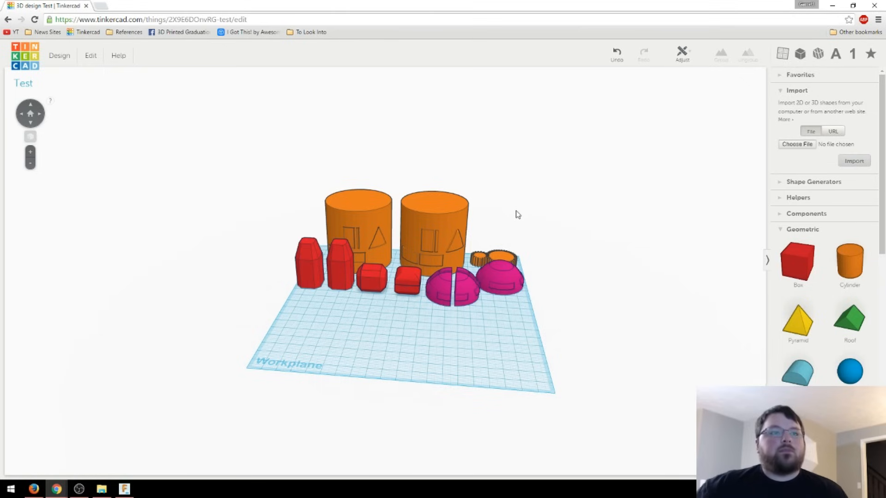
mouse_move(491, 237)
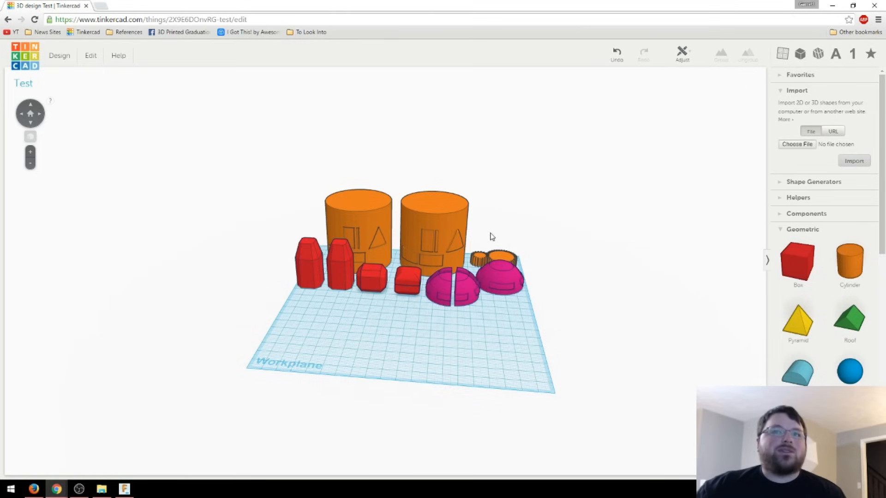
mouse_move(472, 338)
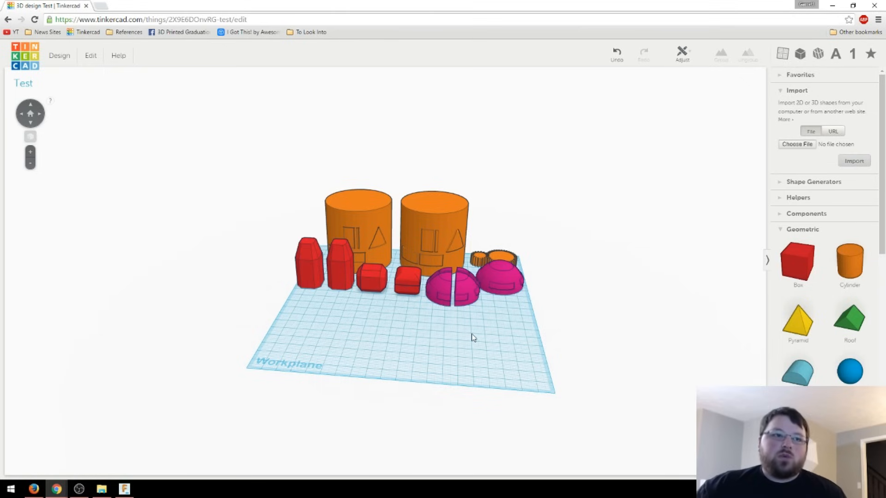
mouse_move(476, 327)
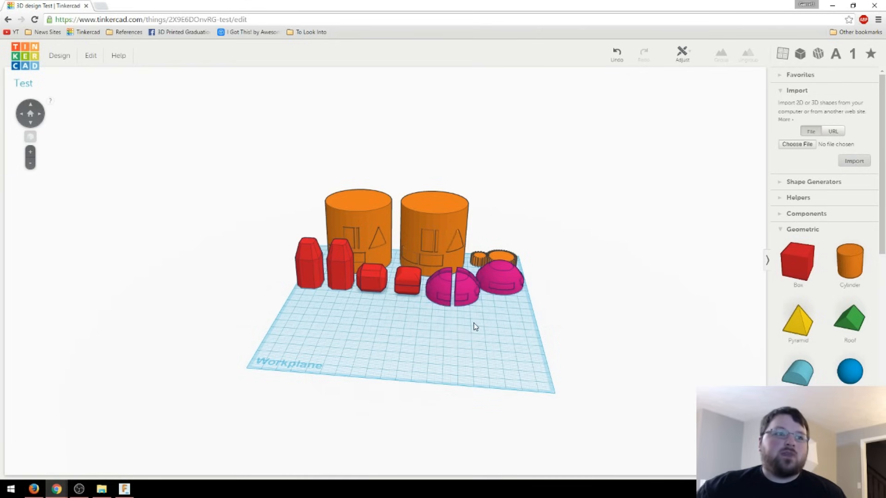
mouse_move(432, 249)
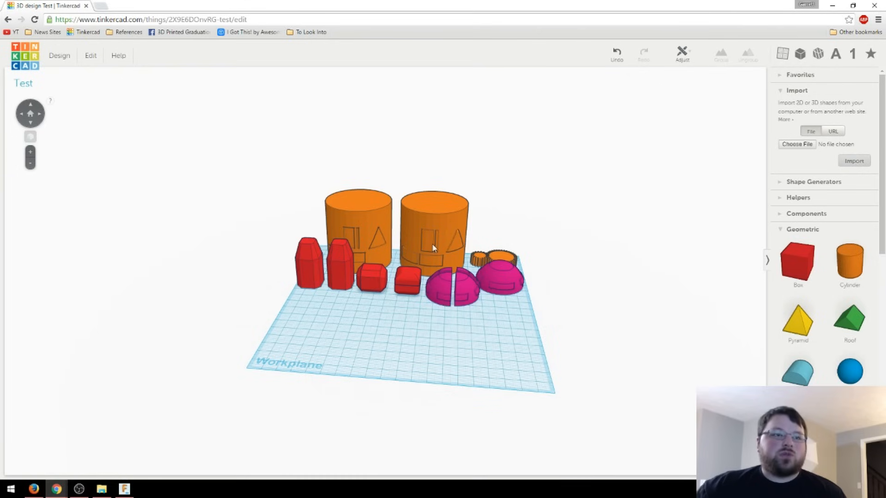
mouse_move(426, 320)
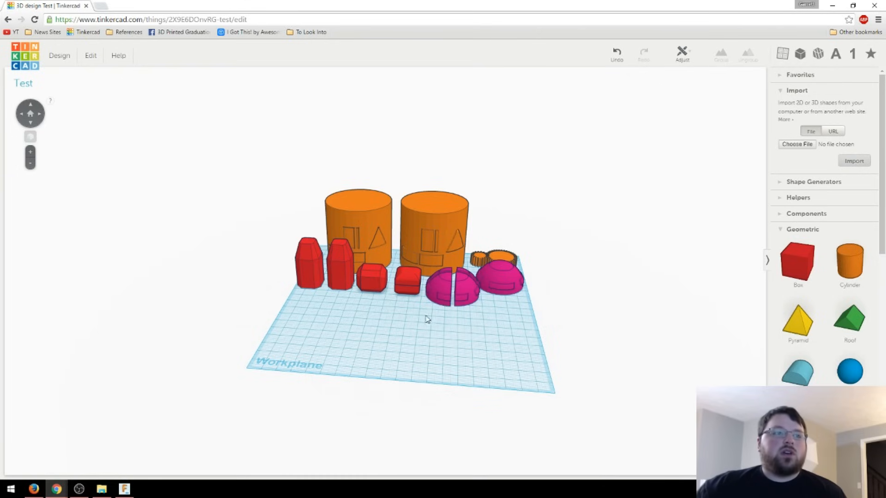
- Place a hole cylinder inside the right orange cylinder and size it to about 58 mm, leaving a thin wall
drag(426, 320, 488, 362)
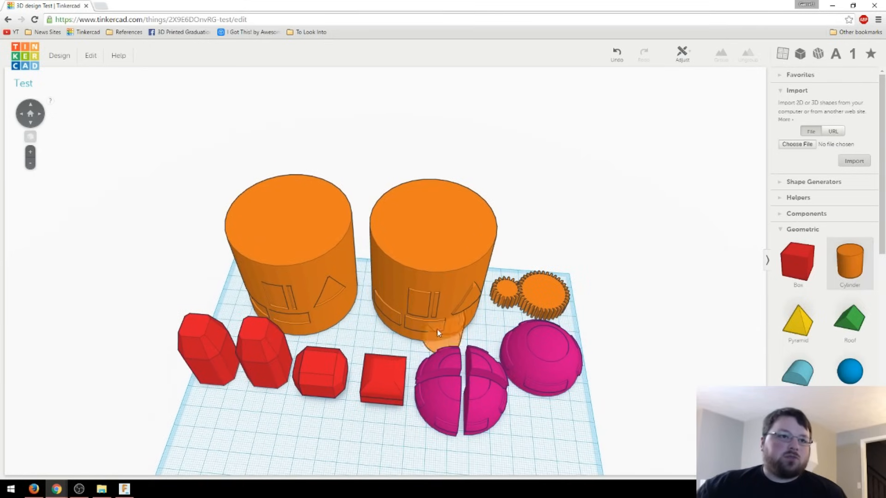
click(436, 334)
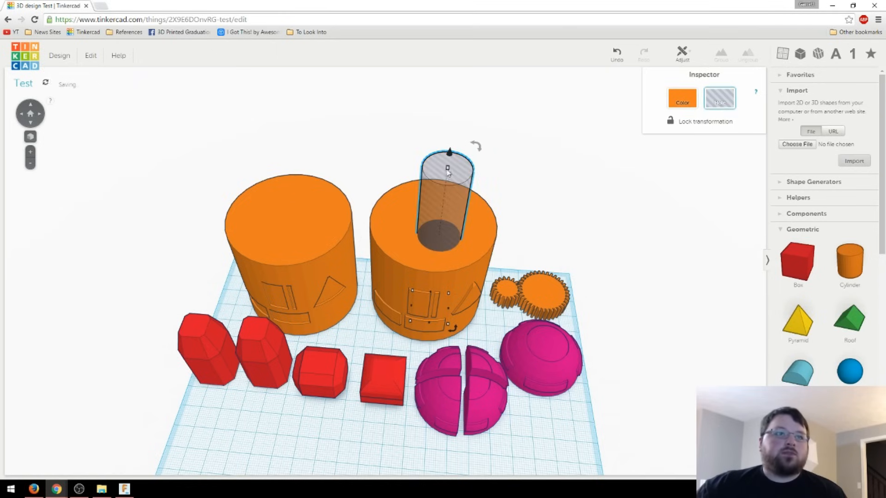
drag(448, 151, 448, 169)
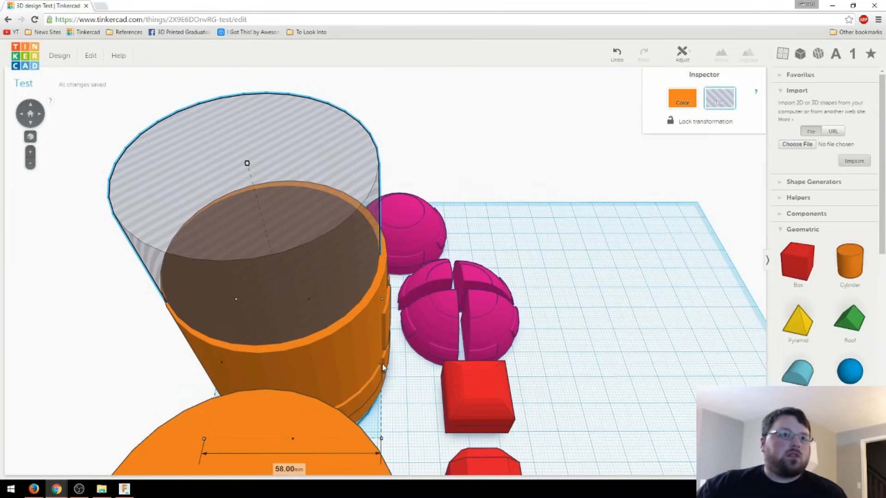
drag(385, 367, 353, 362)
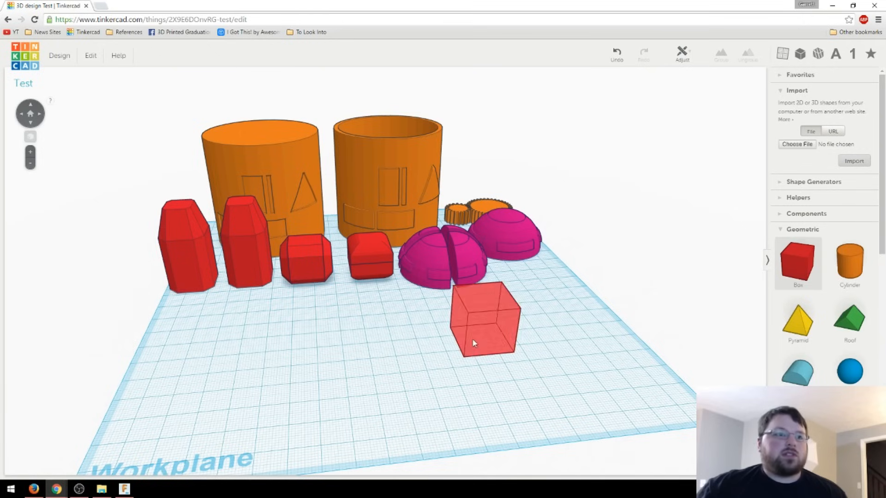
- Place a box on the workplane to form the bar between pyramid and sphere
drag(484, 320, 370, 339)
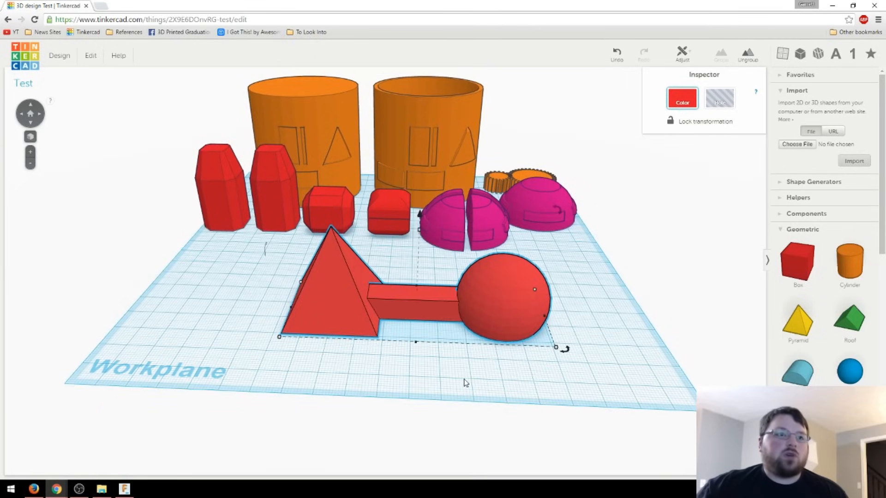
- Select the grouped pyramid-bar-sphere shape to duplicate as a hole
click(719, 98)
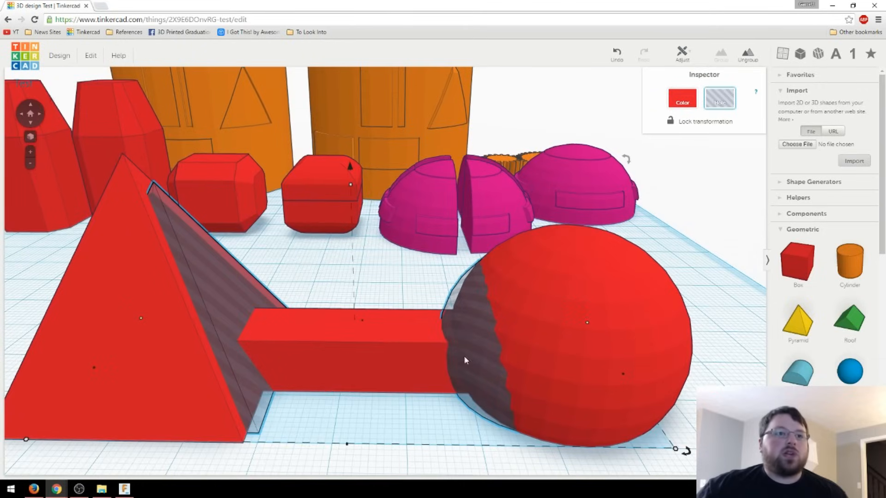
mouse_move(229, 306)
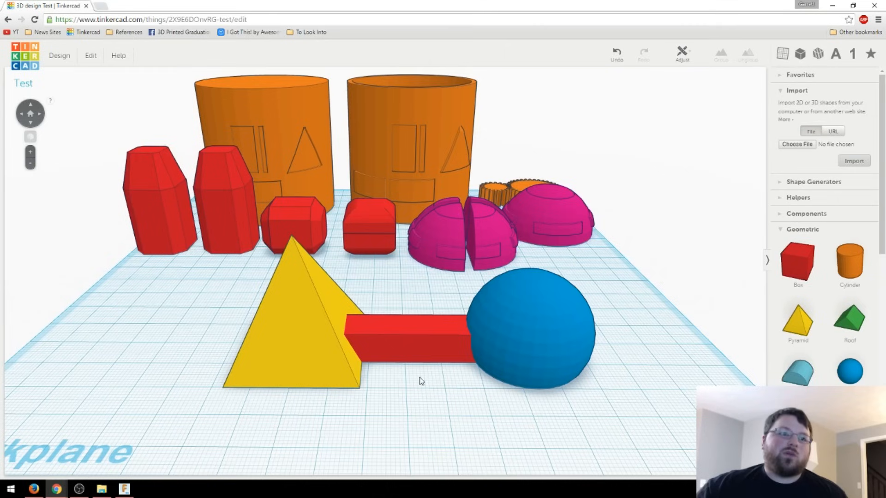
mouse_move(412, 388)
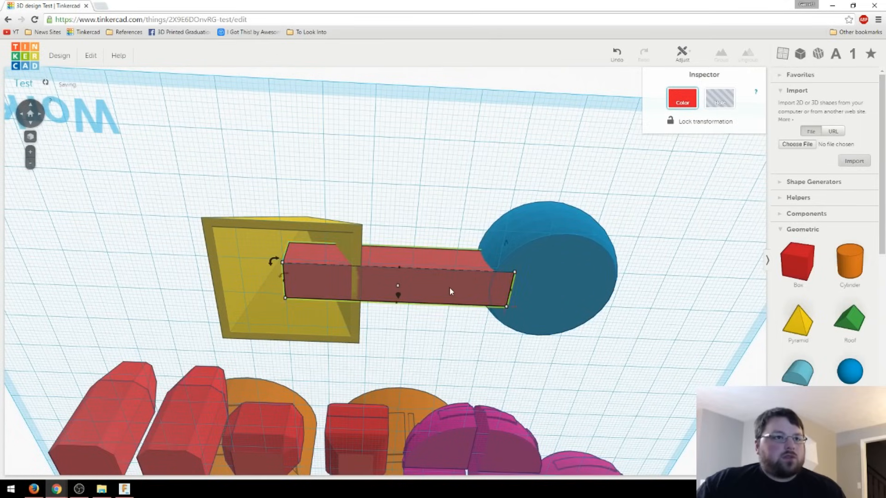
- Select the bar between the pyramid and sphere for a smaller hole copy
click(719, 99)
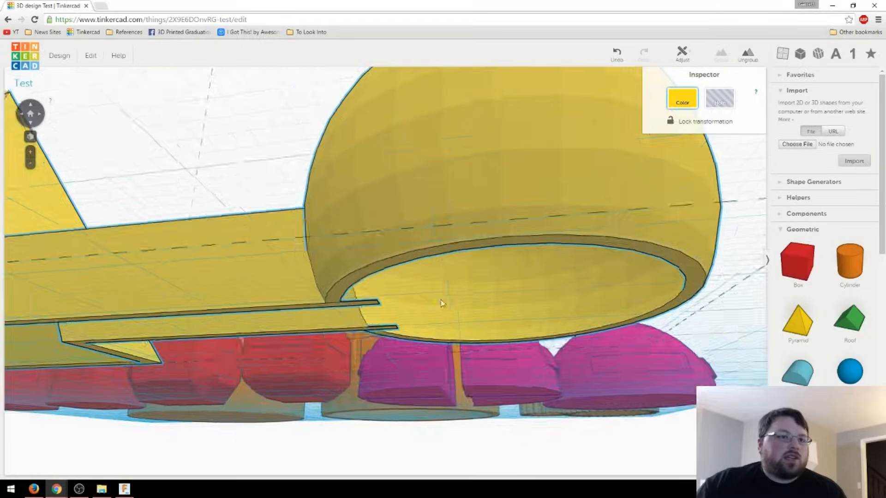
drag(440, 304, 404, 297)
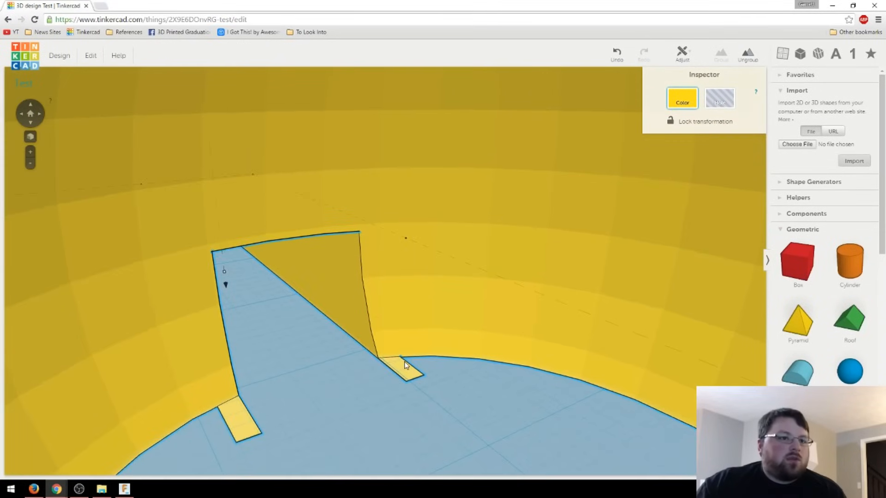
drag(404, 365, 421, 316)
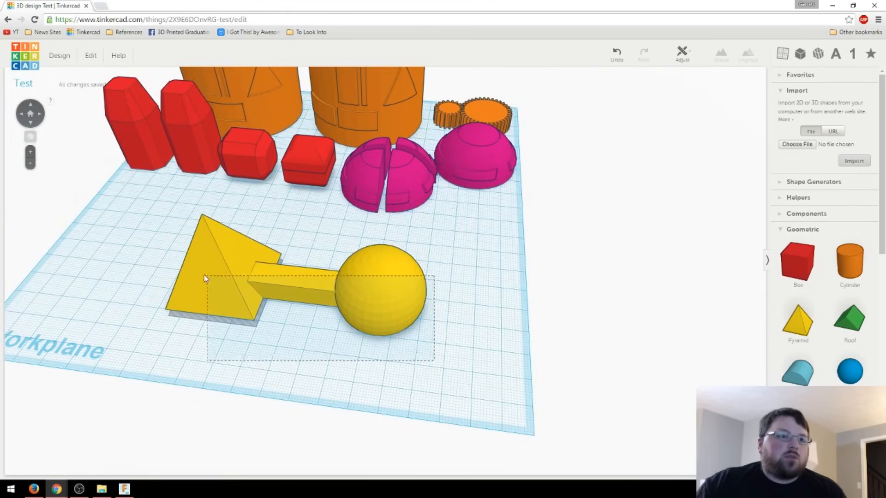
click(226, 282)
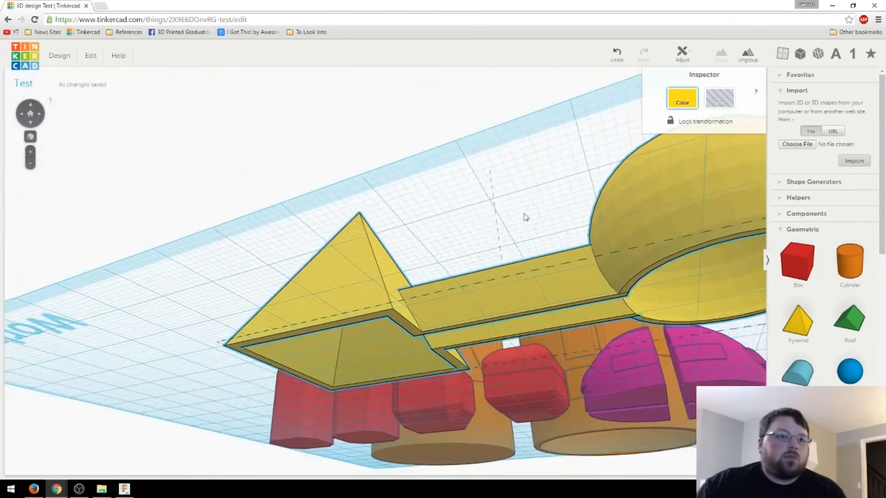
drag(525, 218, 572, 310)
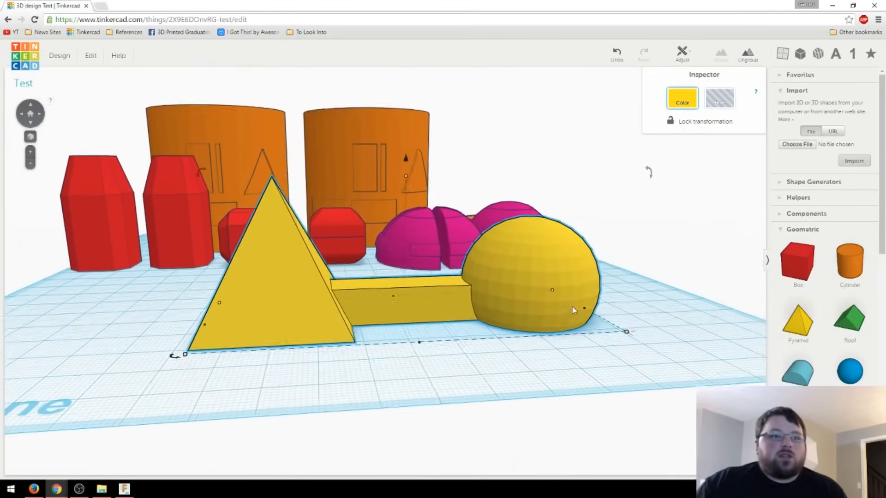